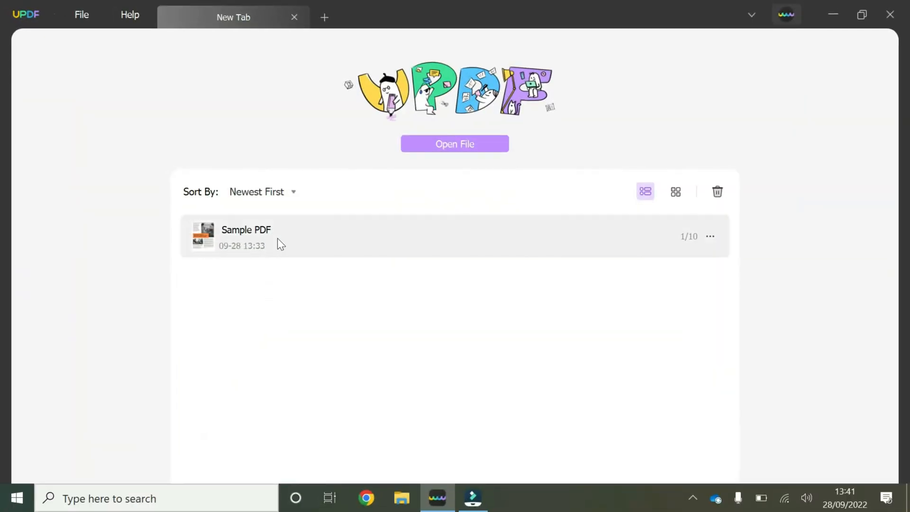
Step: Open the Sample PDF document from the recent files list
click(281, 238)
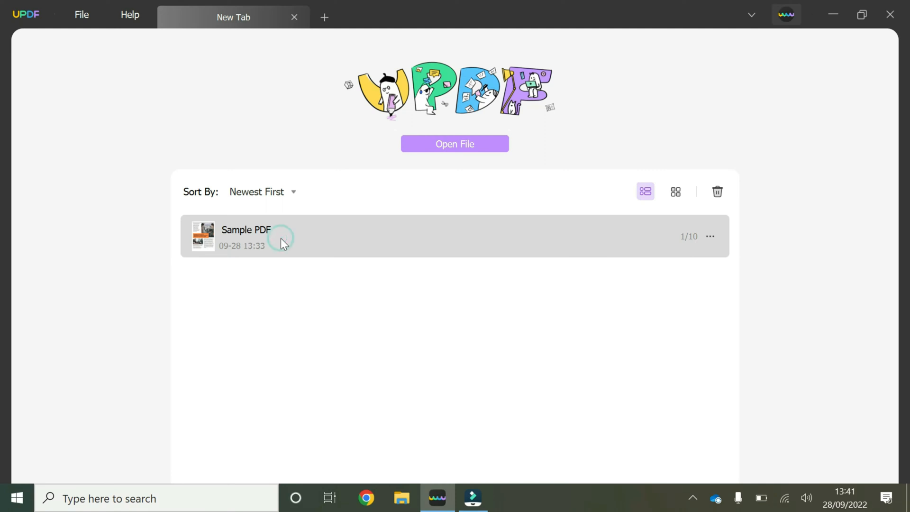
double_click(246, 236)
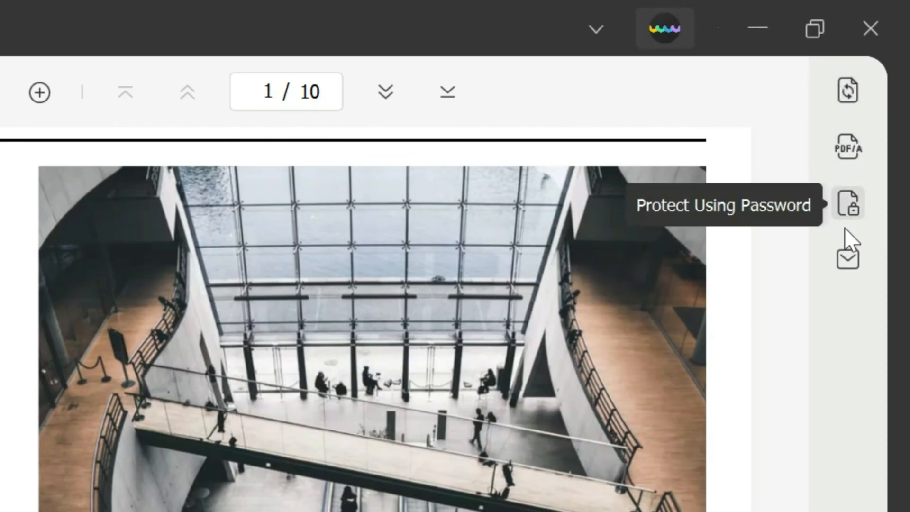
mouse_move(847, 91)
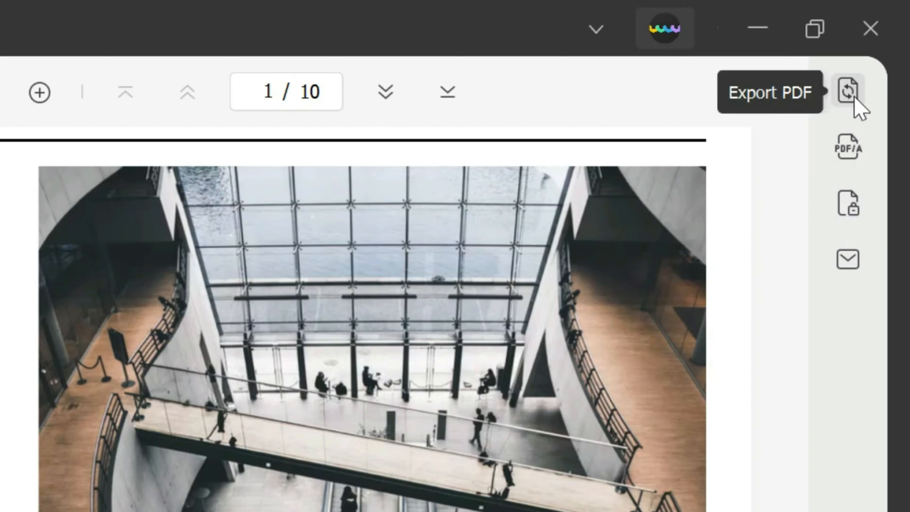
Step: Show the Export PDF panel listing Word, PowerPoint, Excel, CSV, text, image, XML and HTML
click(848, 92)
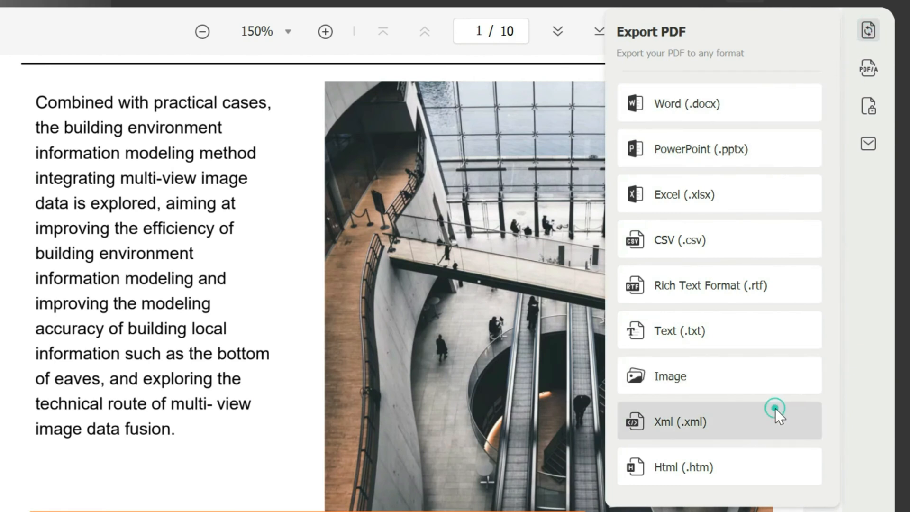
Step: Choose Xml (.xml) as the export format, showing its export settings
click(680, 421)
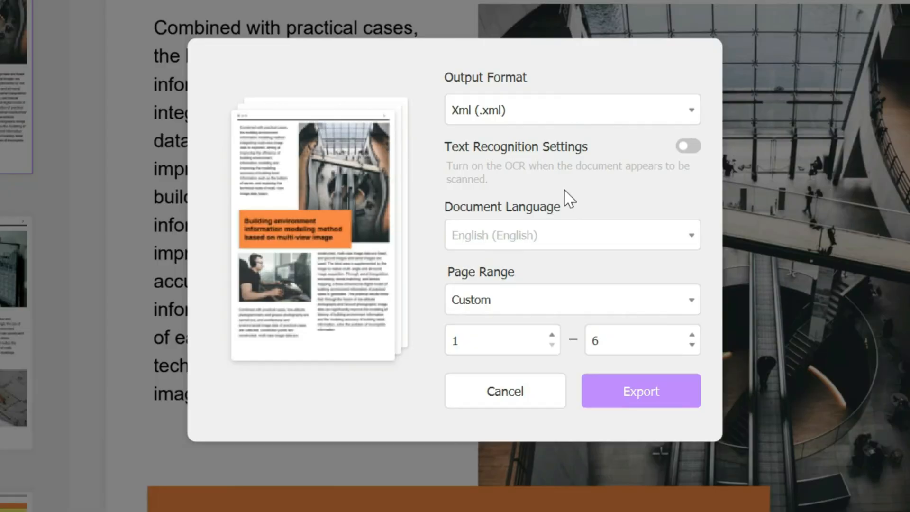
mouse_move(663, 195)
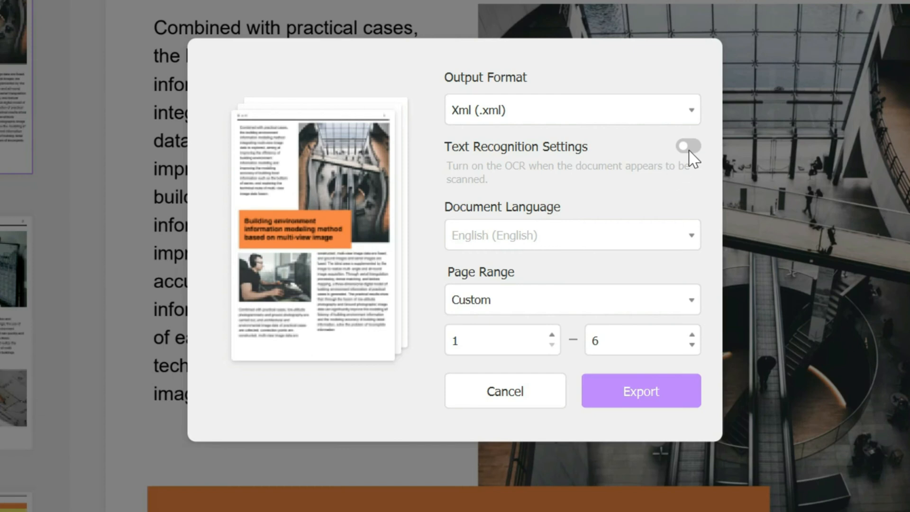
mouse_move(688, 161)
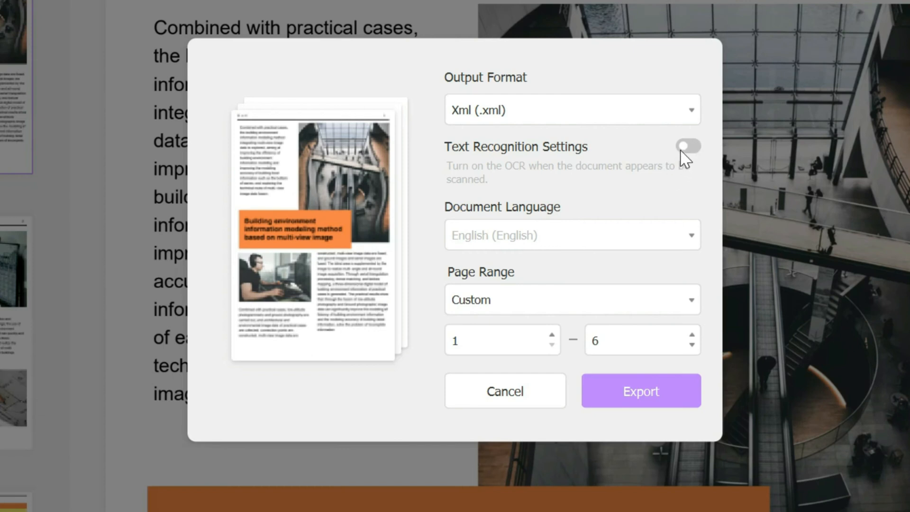
mouse_move(591, 240)
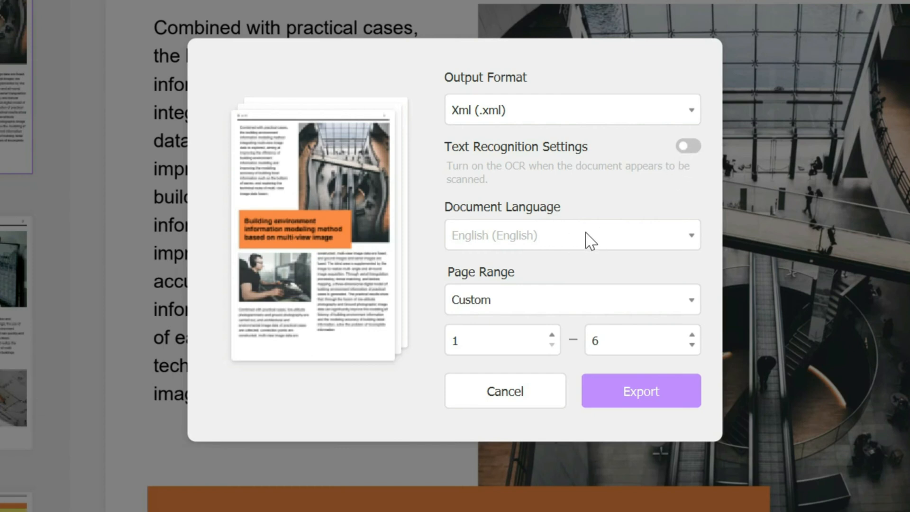
mouse_move(568, 252)
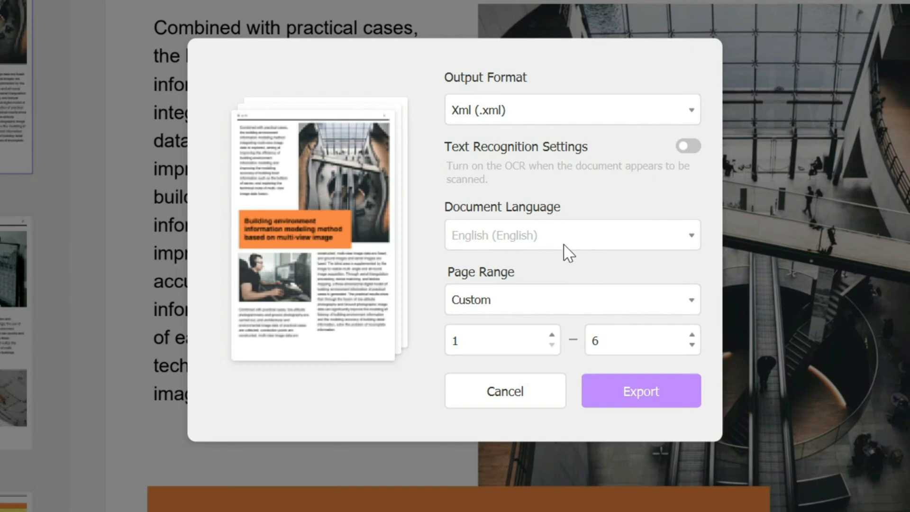
mouse_move(556, 306)
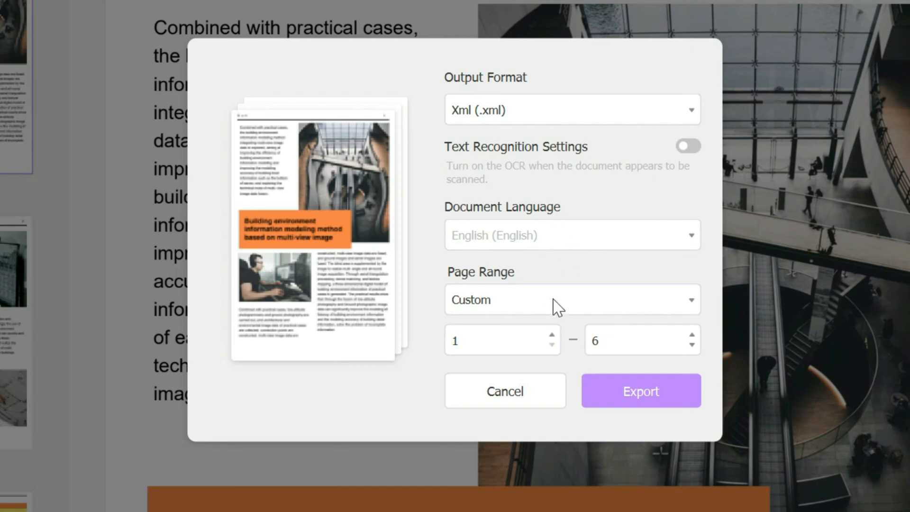
Step: Export a custom page range 1–10 and save it as Sample PDF_Copy.xml in UPDF Sample Docs
click(572, 299)
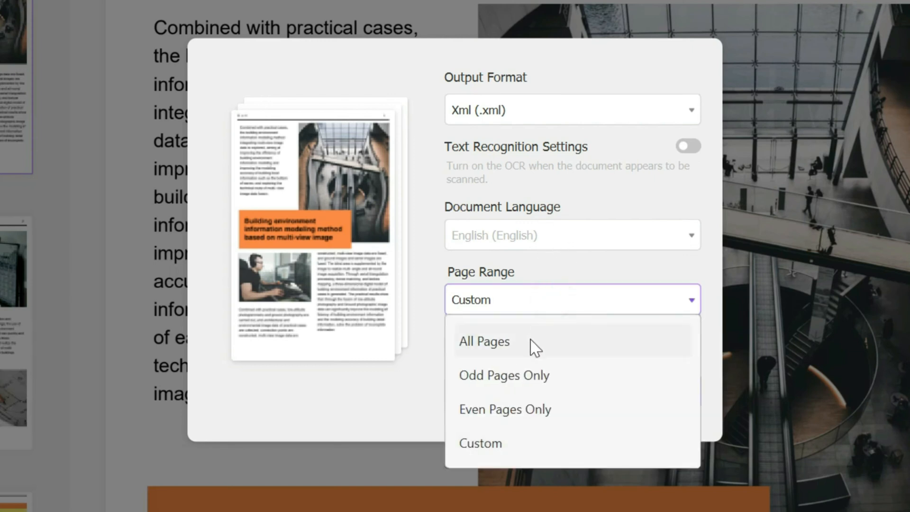
mouse_move(572, 408)
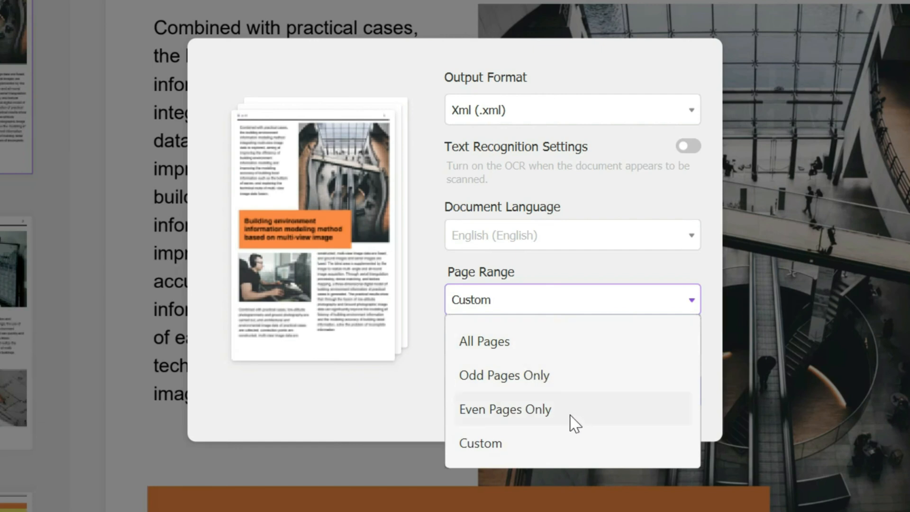
click(479, 442)
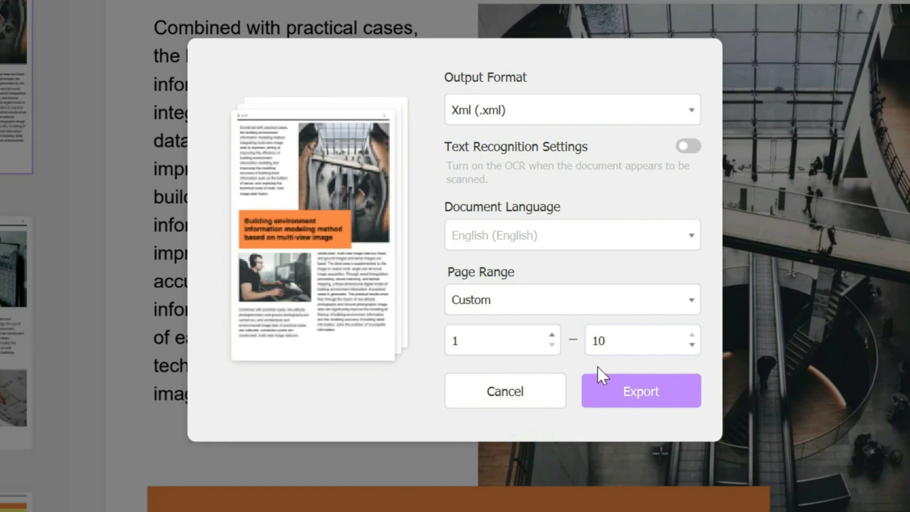
click(641, 391)
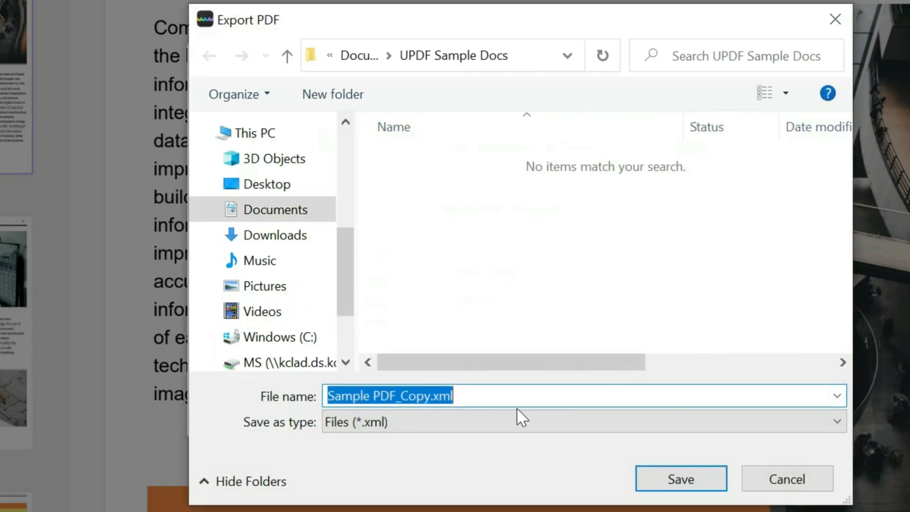
click(680, 477)
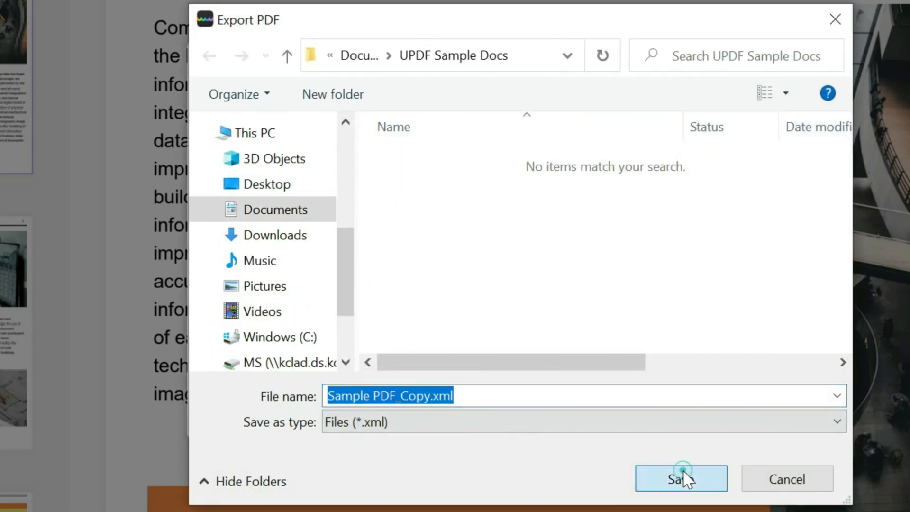